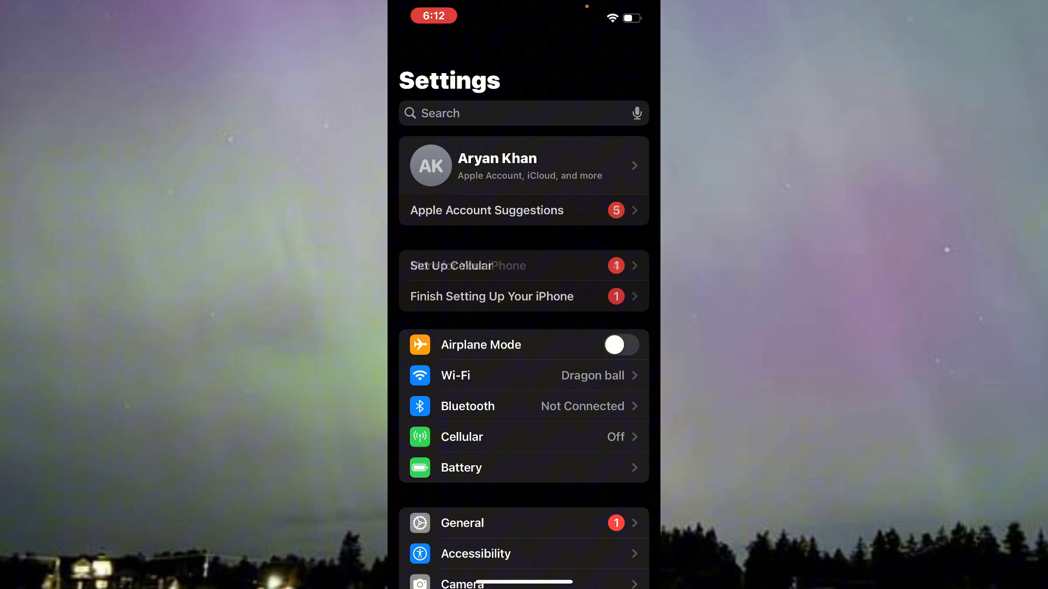
# Reach the Screen Time overview with its daily average chart and limit options.
pyautogui.scroll(-3)
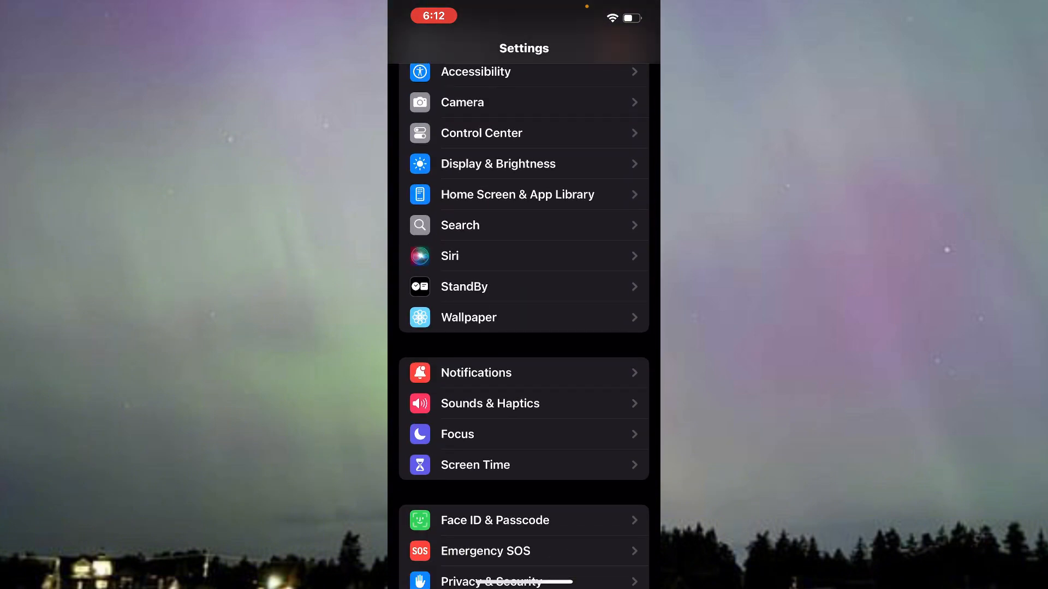
pyautogui.click(475, 465)
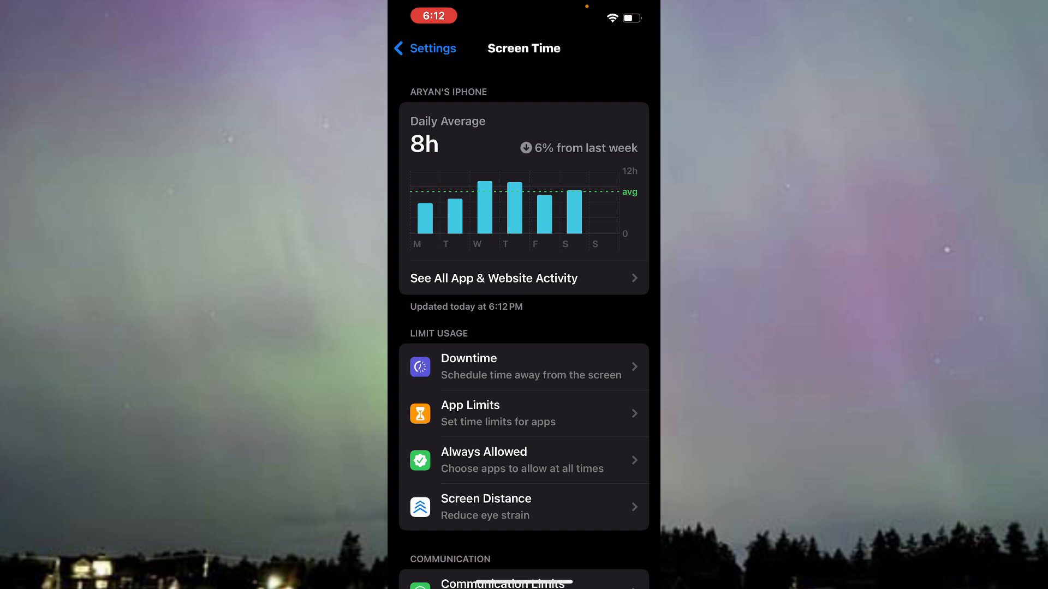
# Start a new app limit from App Limits, showing the app category list.
pyautogui.click(491, 413)
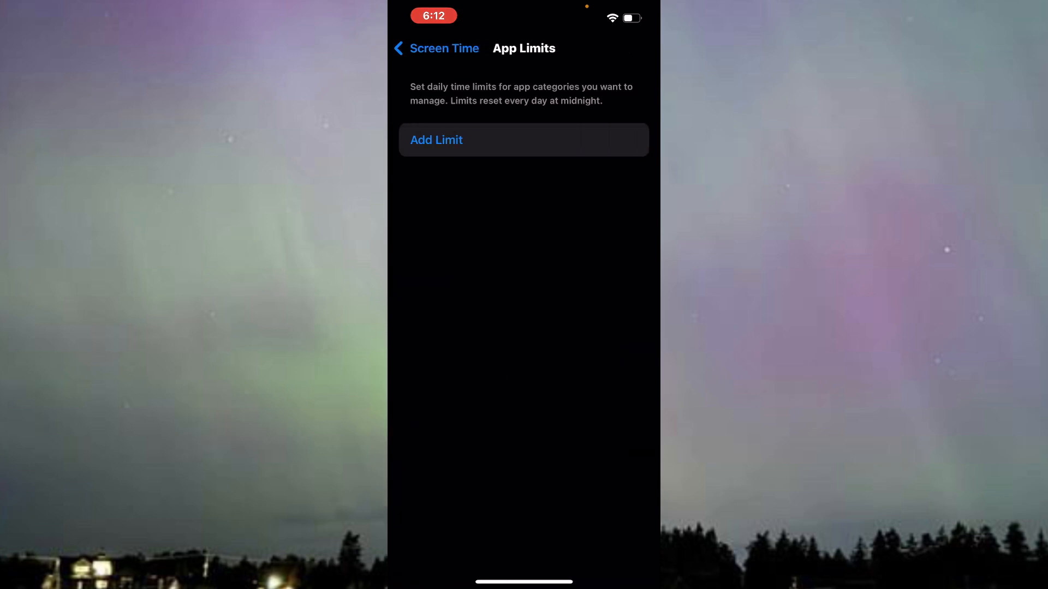
pyautogui.click(436, 139)
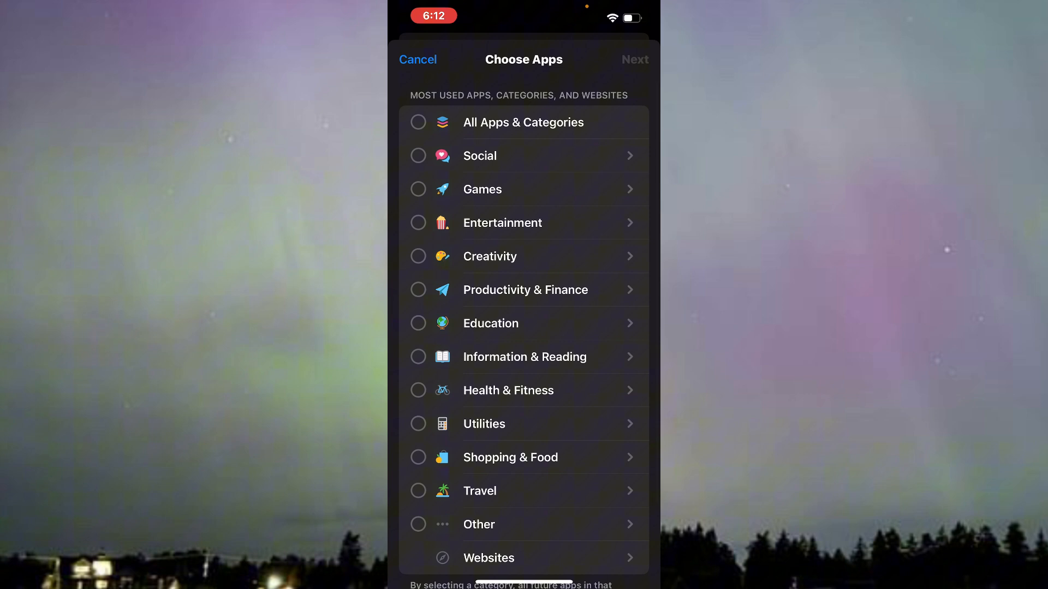
# Choose YouTube from Entertainment as the app to limit, reaching its 0 hr 0 min time setting.
pyautogui.scroll(-3)
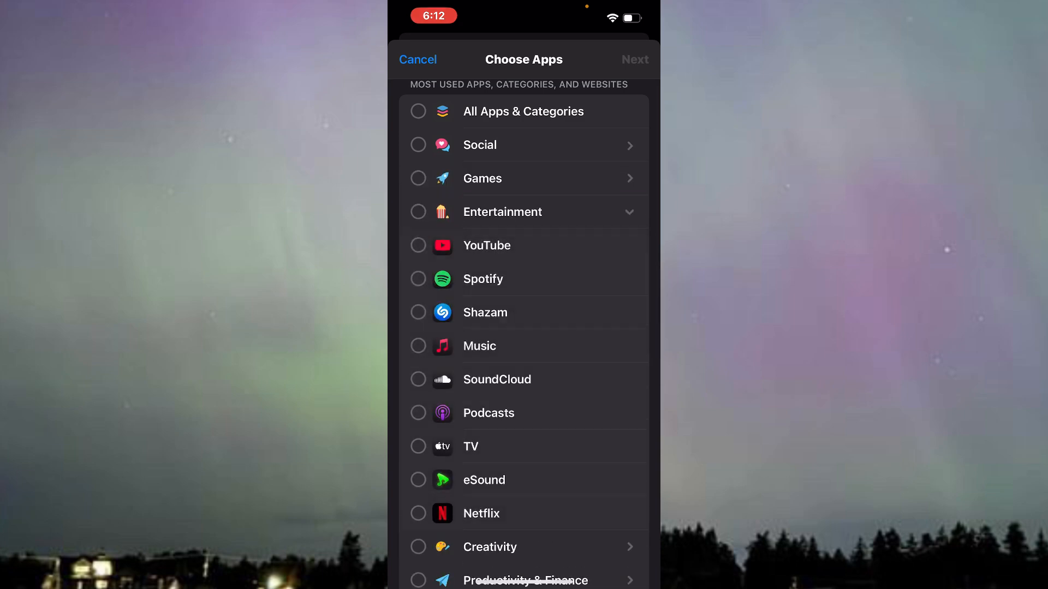
pyautogui.click(487, 246)
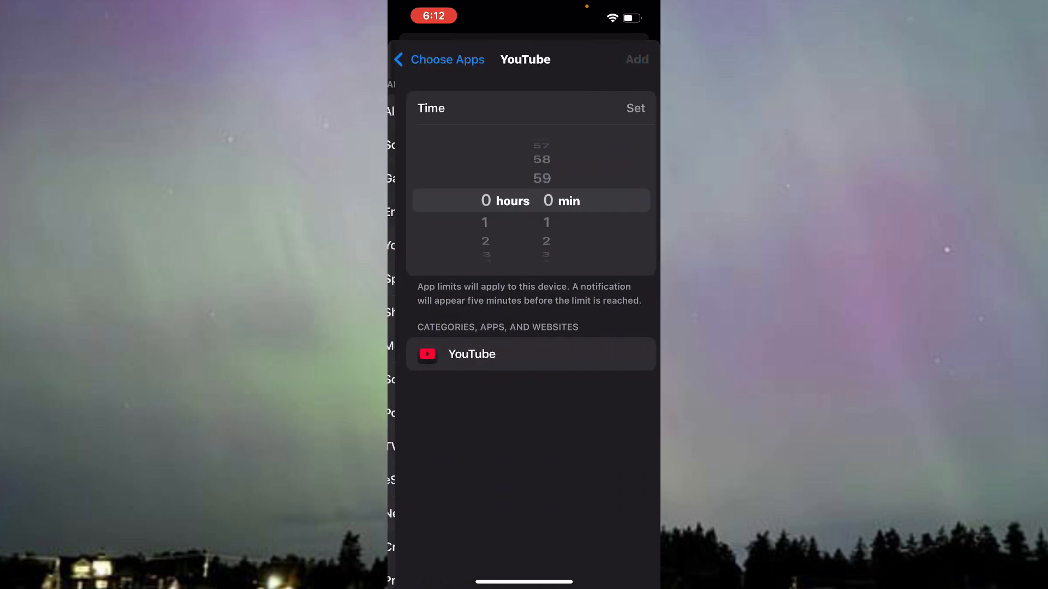